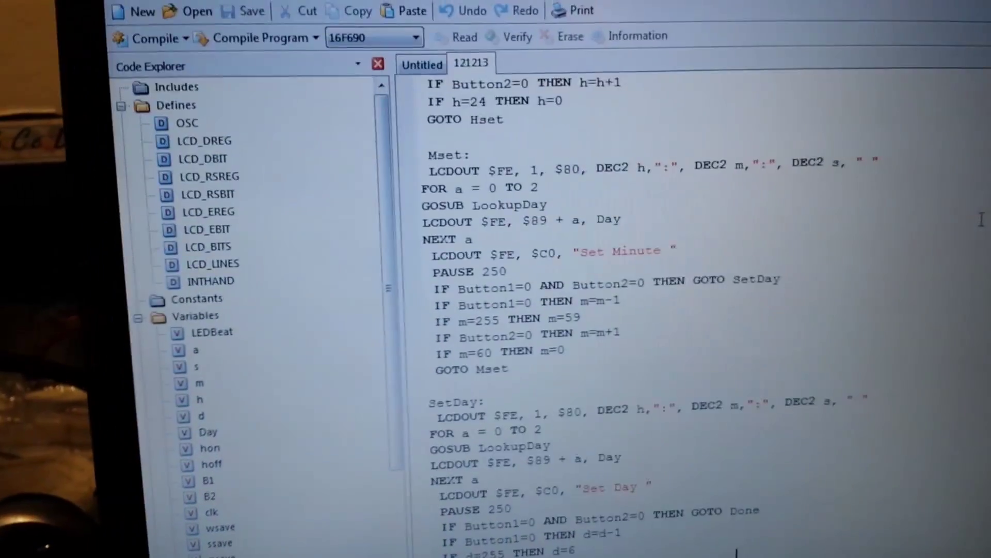
{"action": "scroll", "scroll_direction": "down", "scroll_amount": 3}
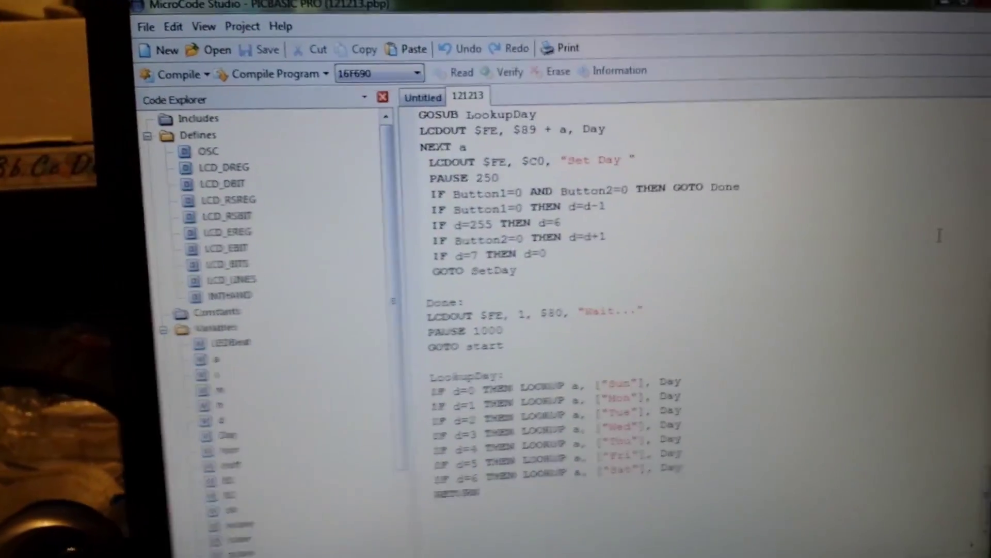